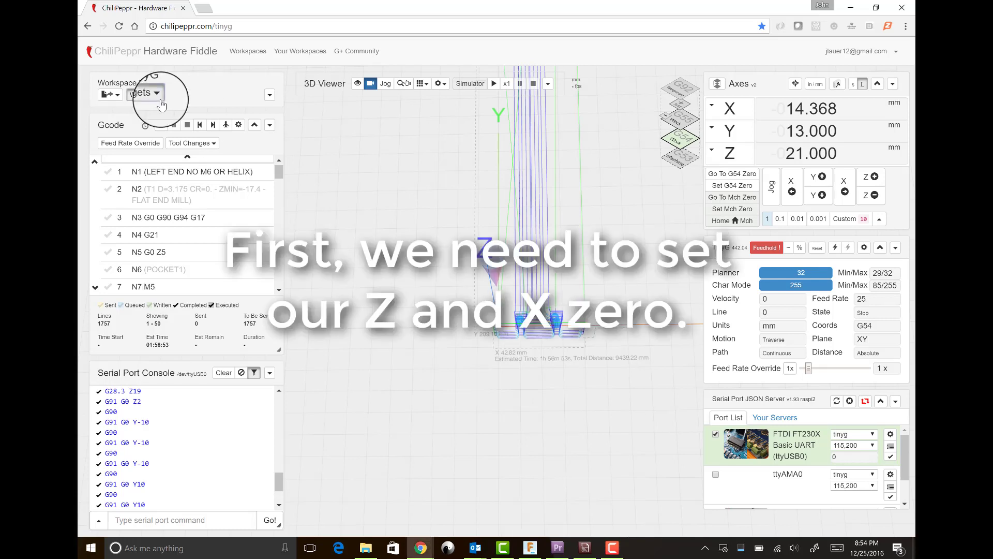
# - Add the Super Touch Plate widget from the Widgets dropdown
pyautogui.click(144, 94)
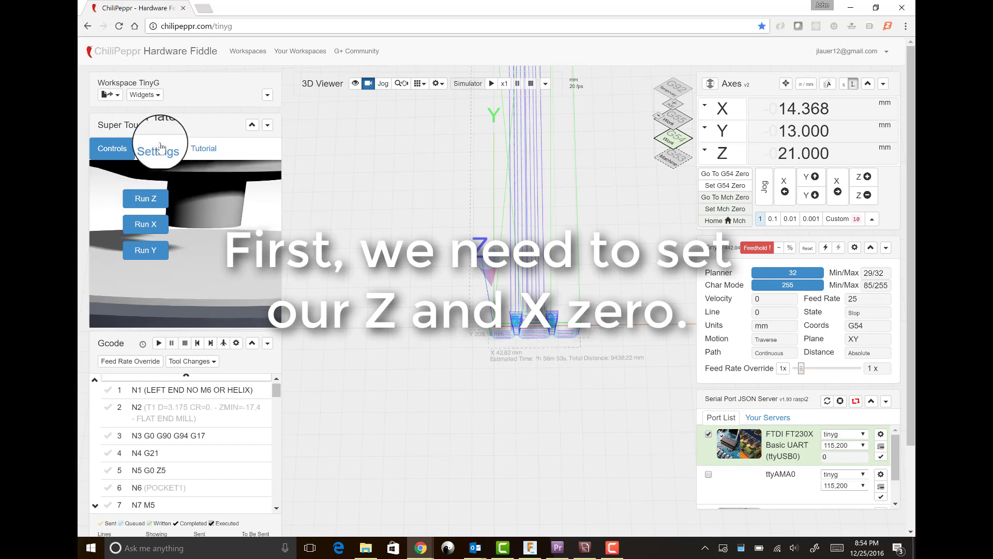
# - Enter feedrate 25, bit diameter 3.175 mm, plate width 25.5 and height 19
pyautogui.click(159, 149)
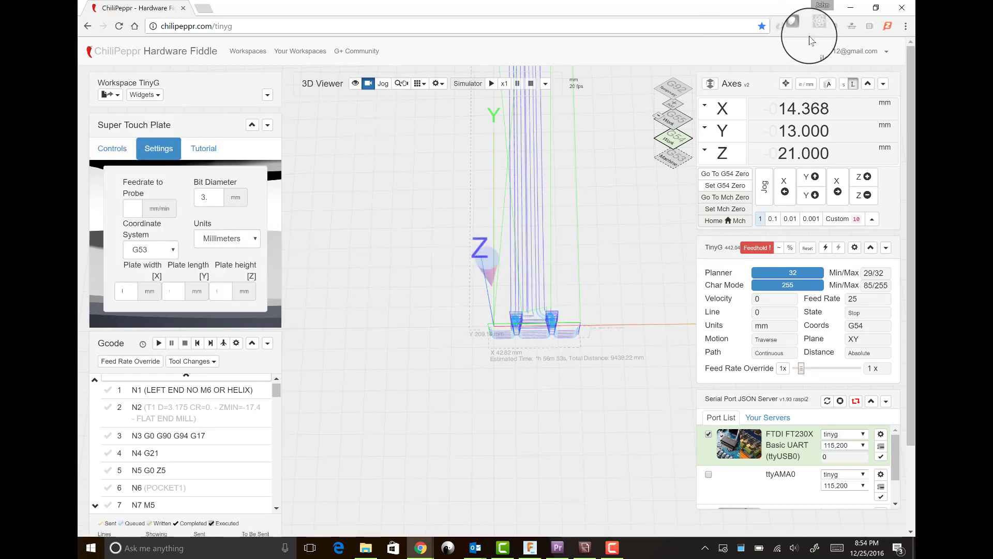
pyautogui.click(906, 25)
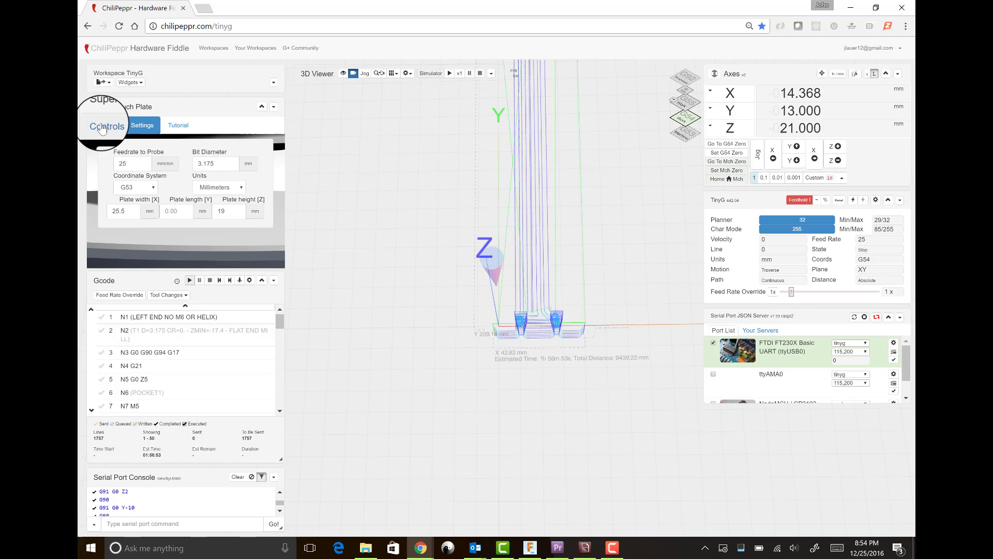
# - Probe Z then X with the touch plate to zero X and Y and set Z to 3
pyautogui.click(105, 125)
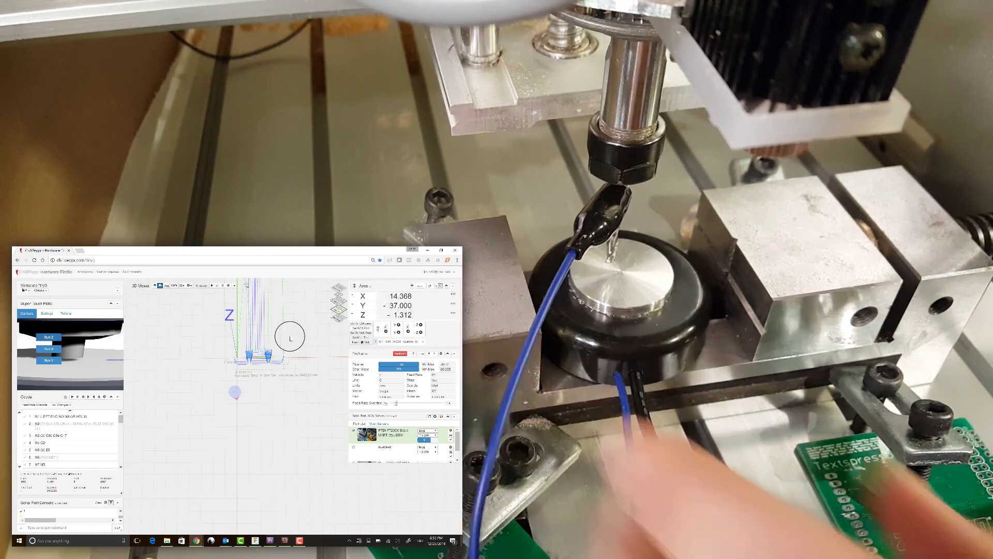
pyautogui.click(48, 336)
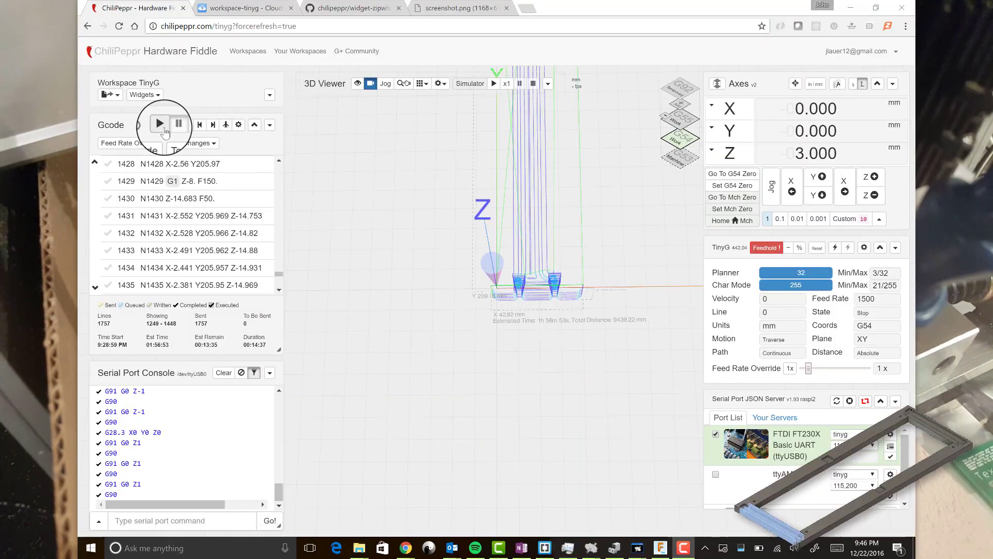
# - Play the frame-piece G-code through all 1757 lines to M30
pyautogui.click(158, 125)
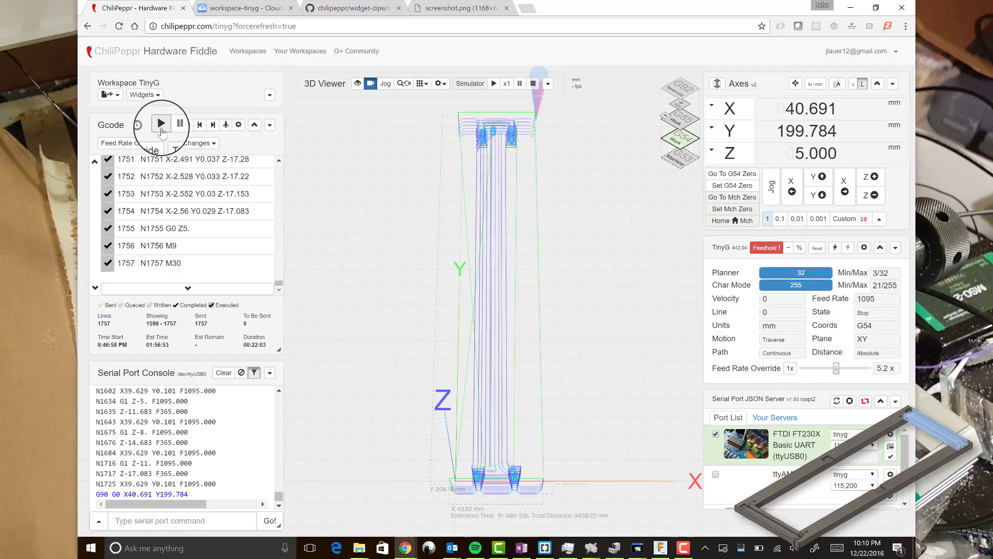
# - Rerun the file for the second piece, then load and send the 672-line back-left G-code
pyautogui.click(159, 123)
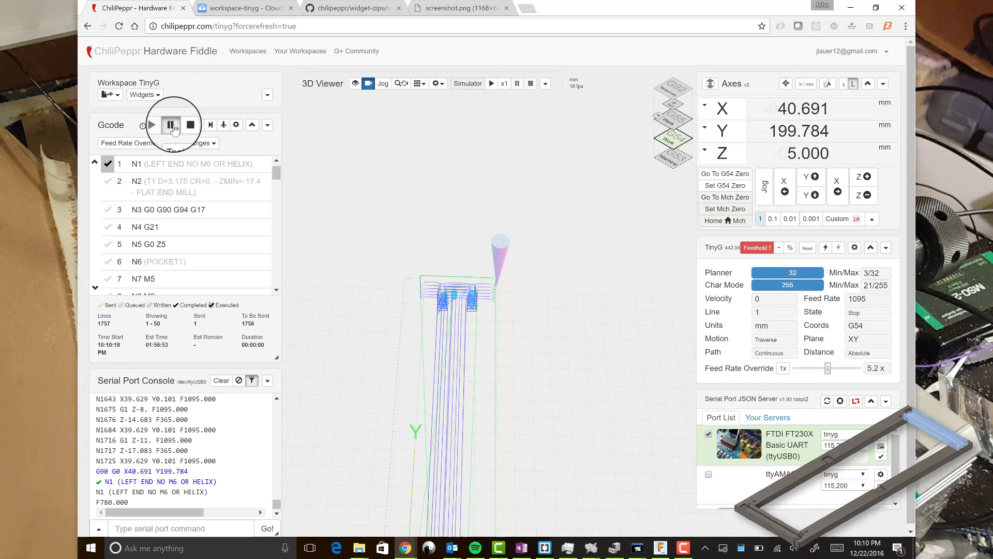
pyautogui.click(171, 124)
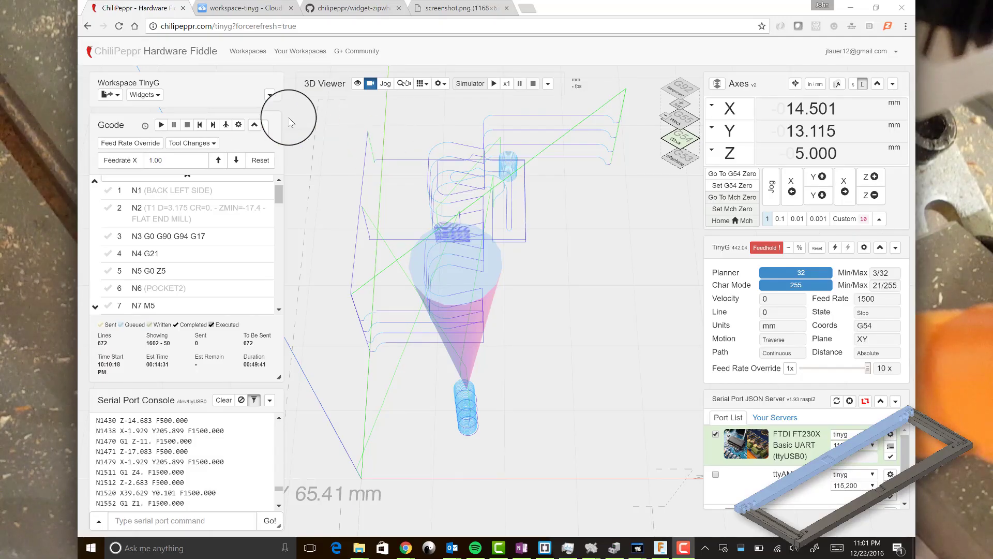
pyautogui.click(161, 125)
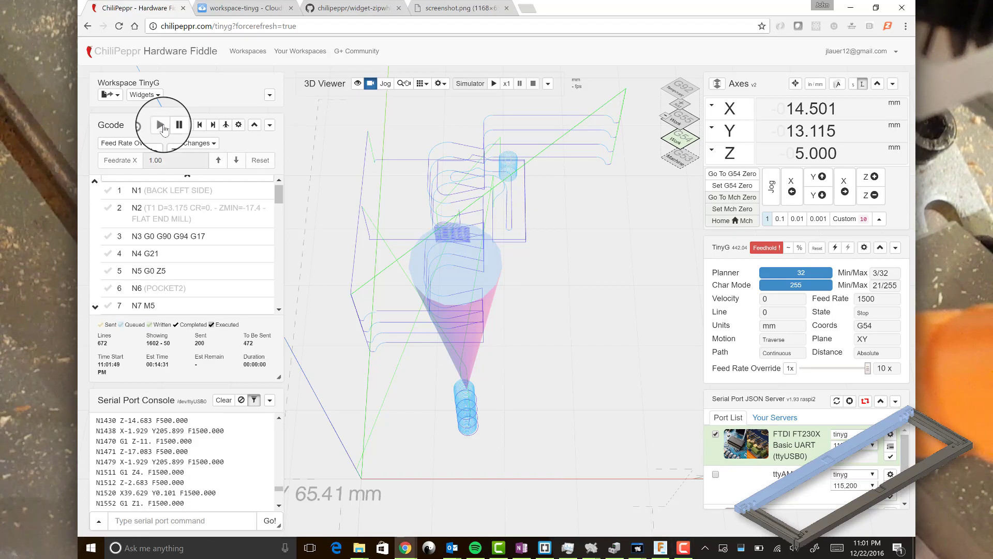